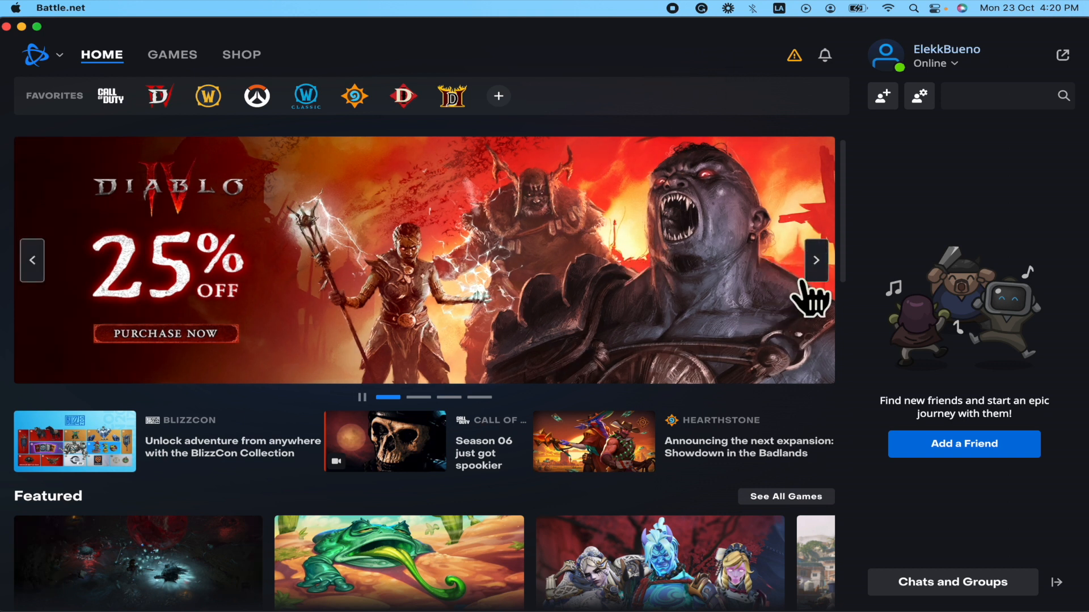
mouse_move(703, 114)
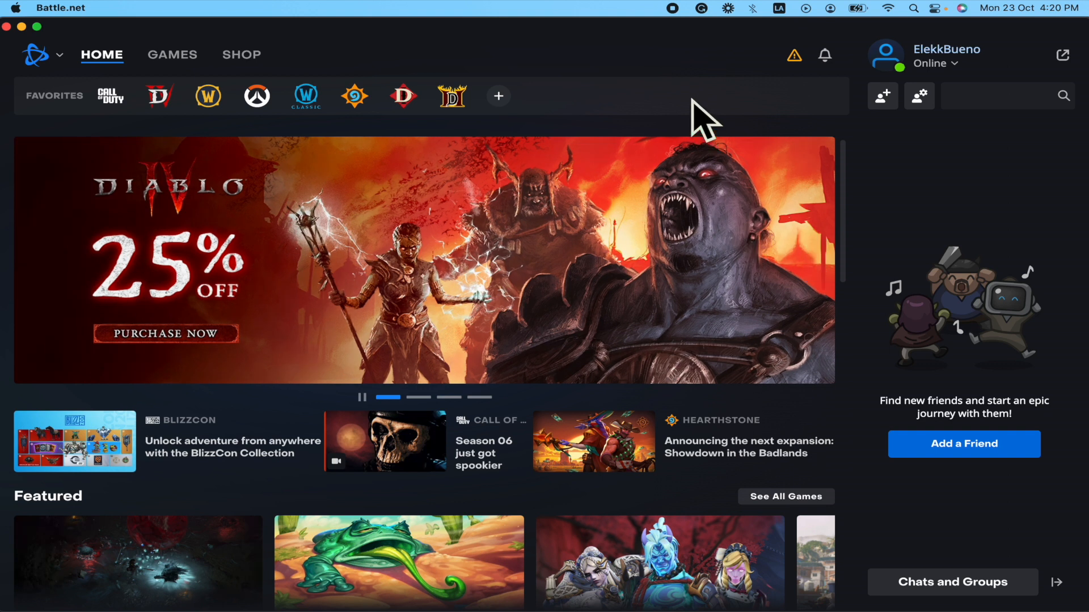
mouse_move(694, 84)
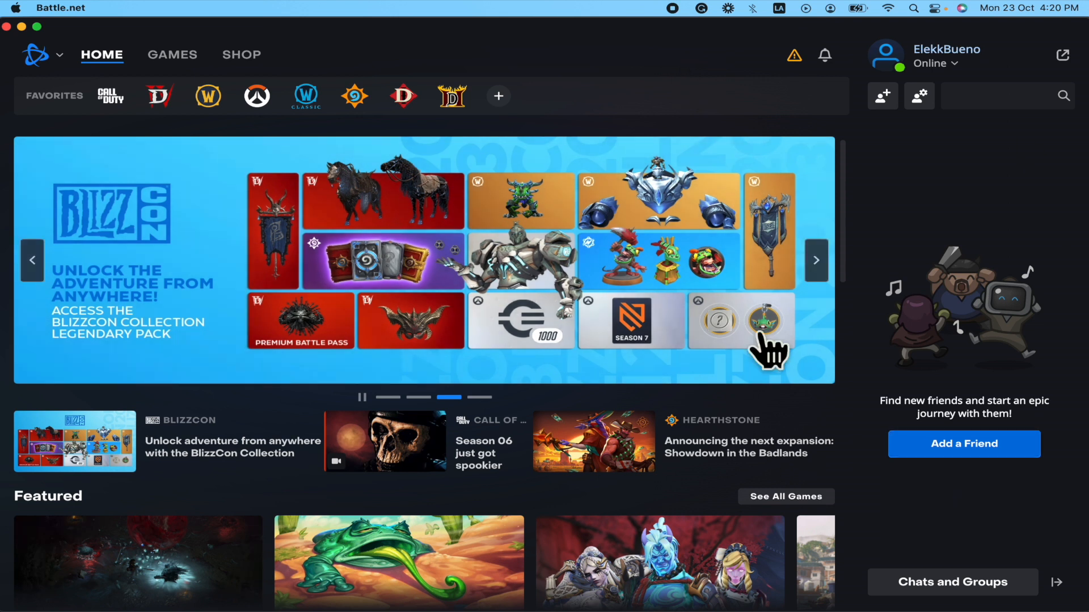
mouse_move(665, 389)
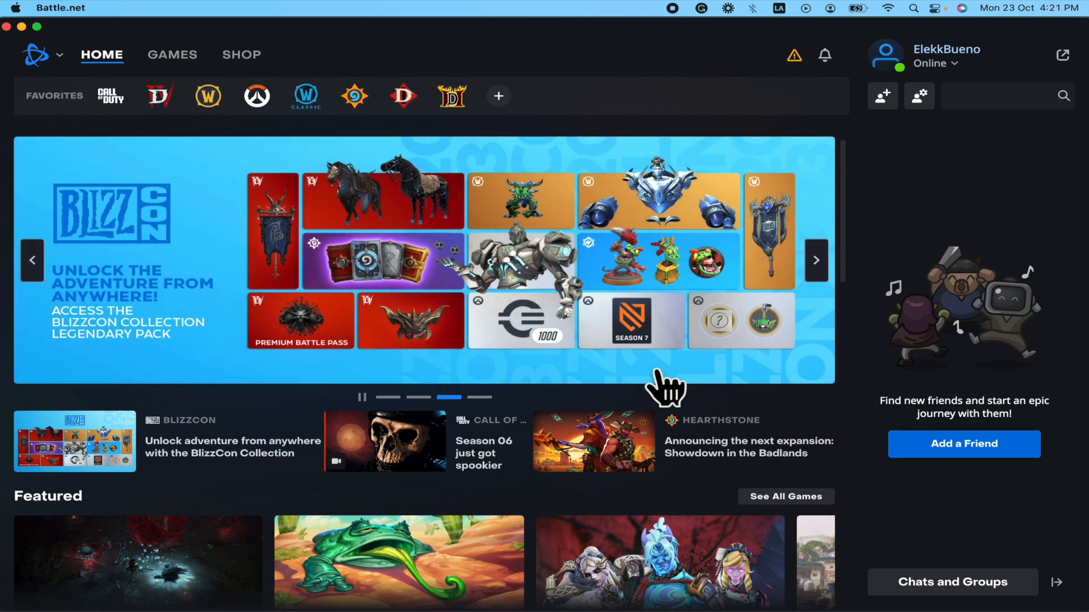
mouse_move(701, 340)
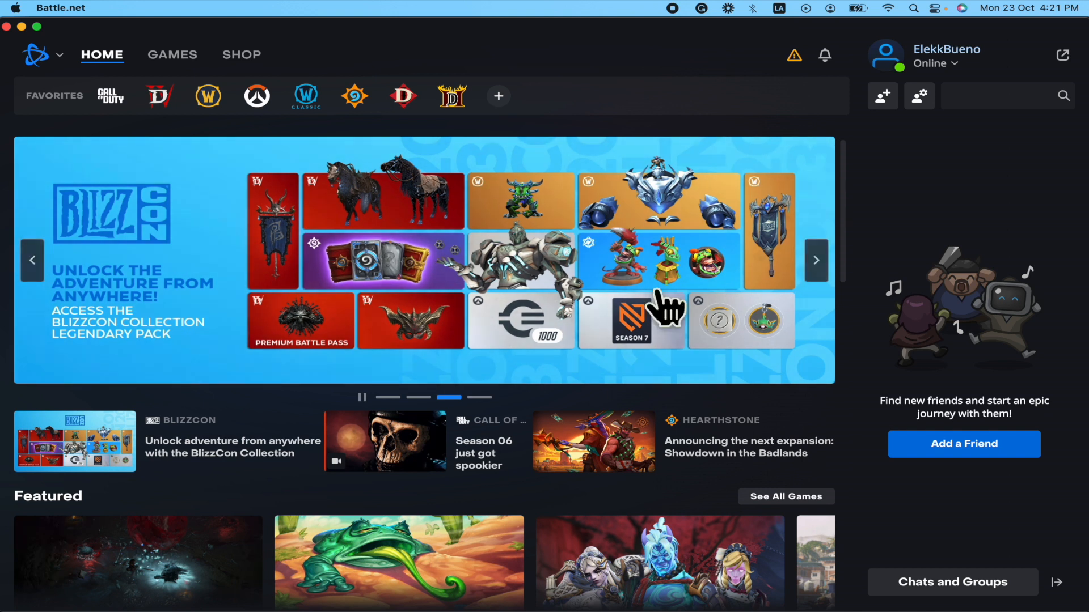
mouse_move(556, 389)
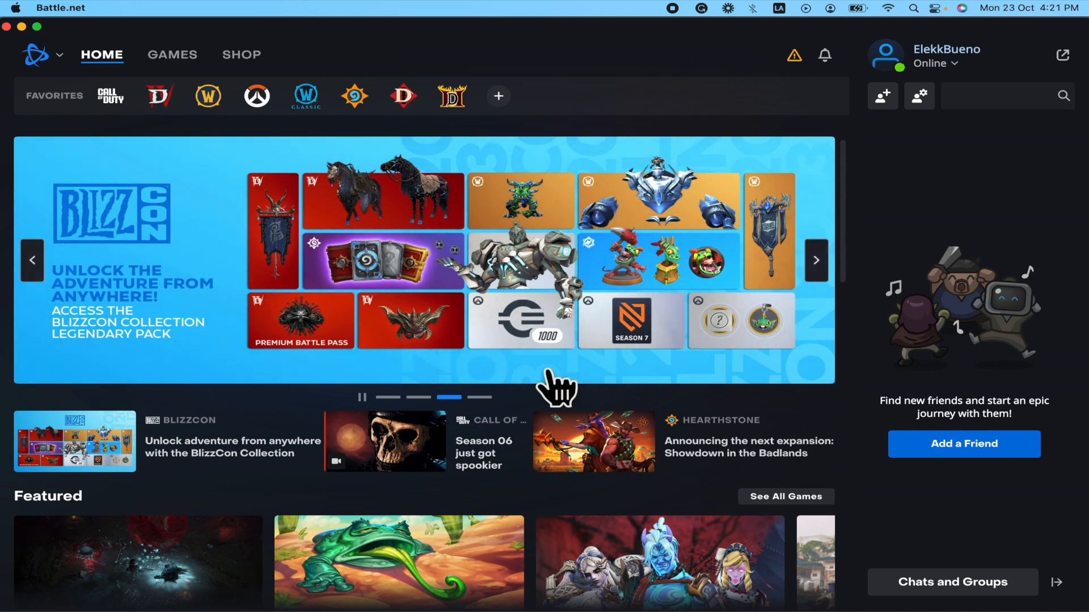
mouse_move(476, 365)
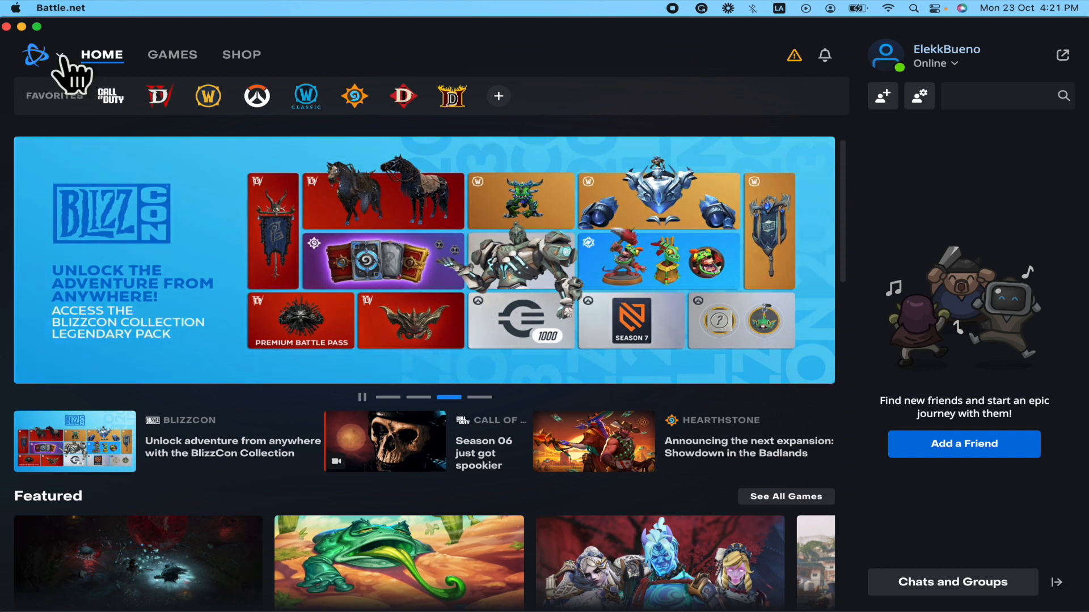
- Open Battle.net's Settings window from the logo menu, landing on the App page
click(35, 55)
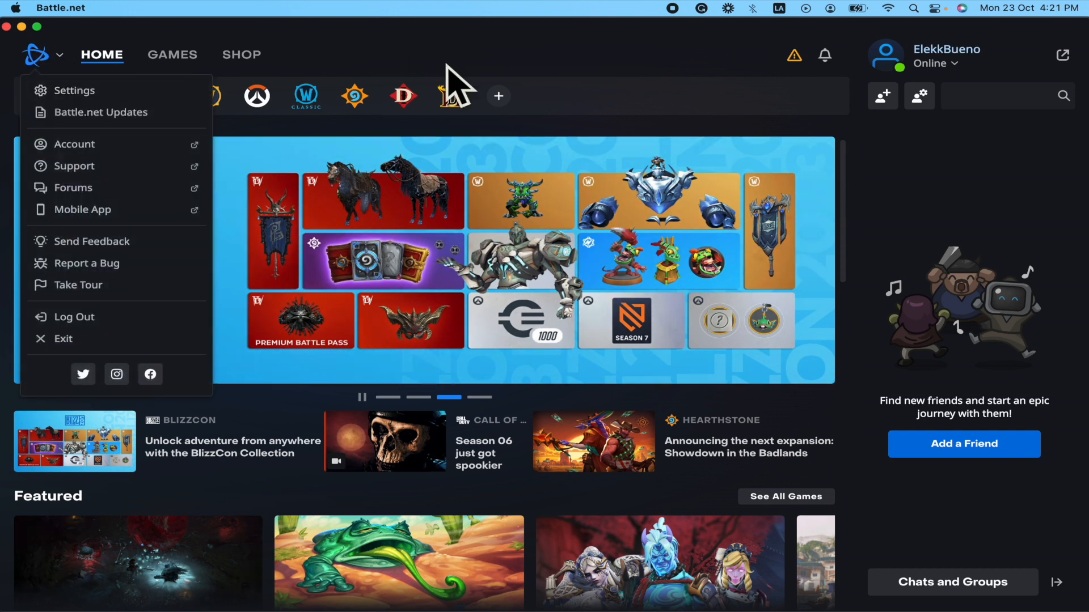
click(36, 55)
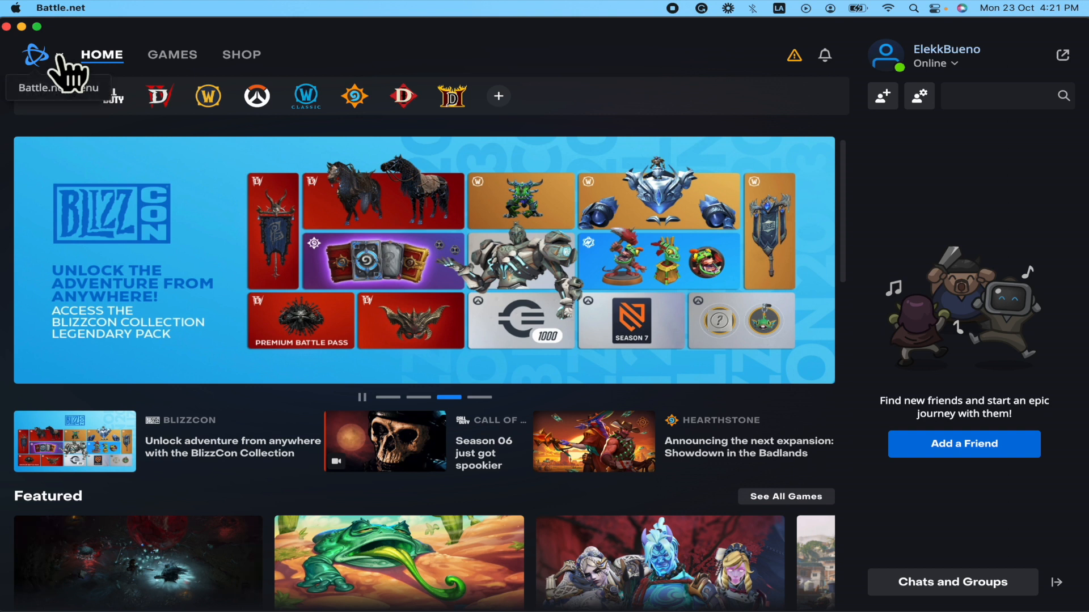
click(36, 55)
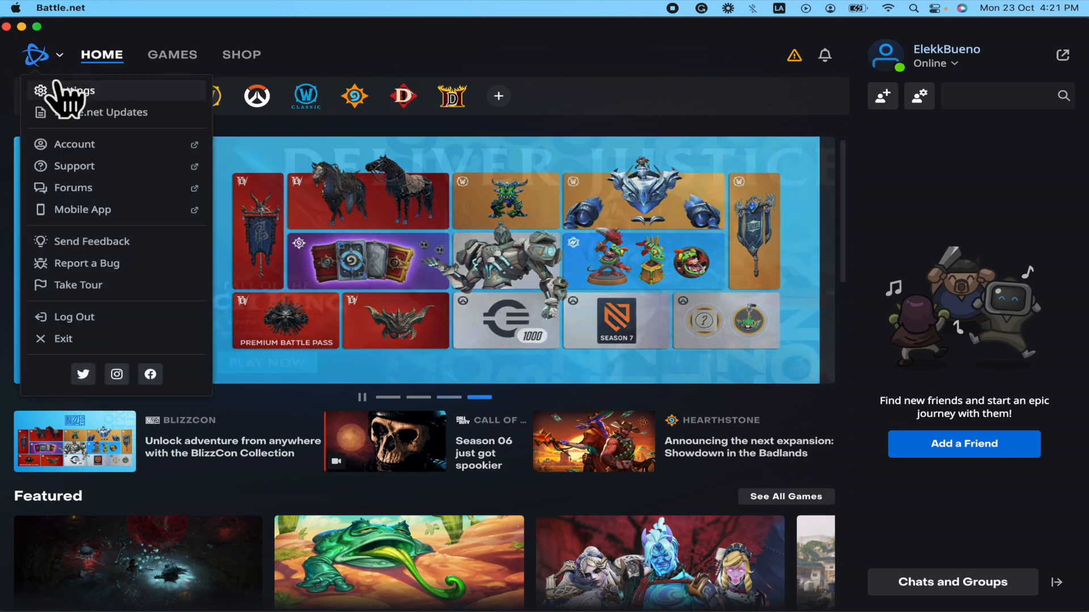
click(72, 90)
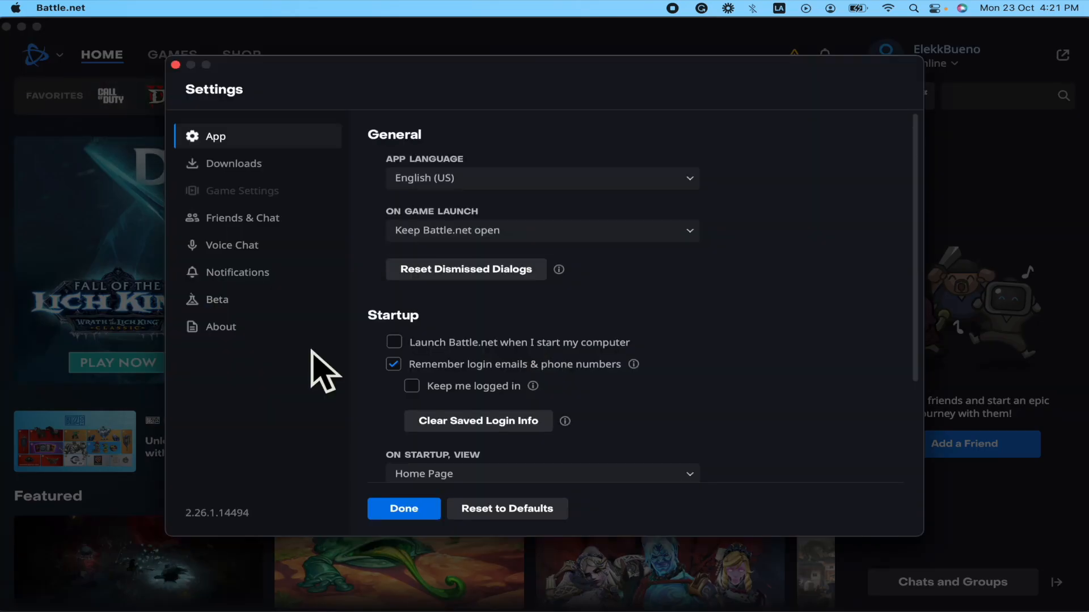
mouse_move(244, 164)
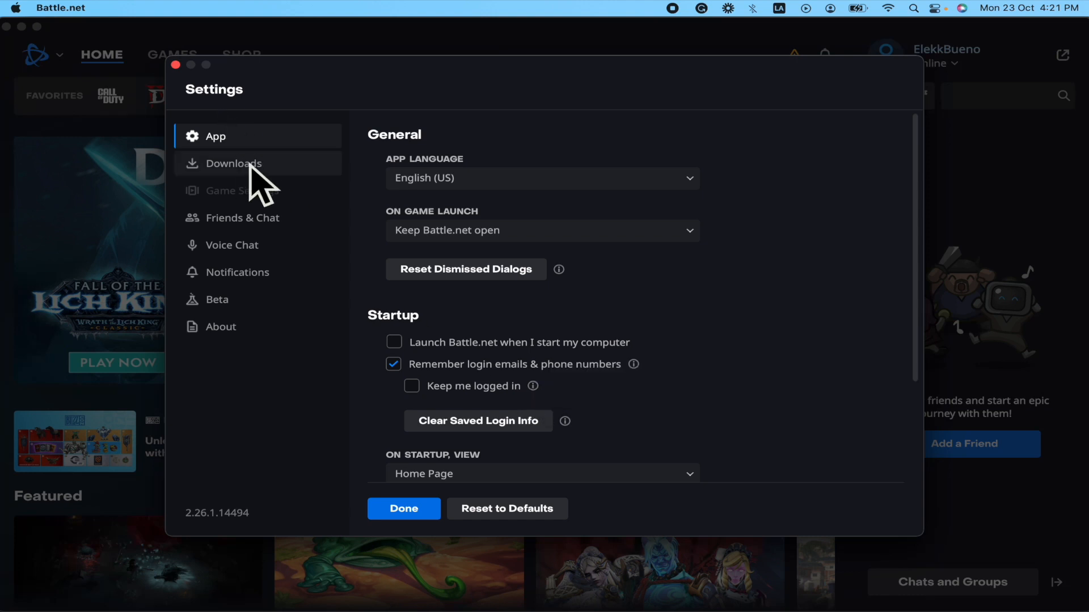
- In Downloads settings, enable the Latest Updates download limit at 1000 KB/s
click(234, 163)
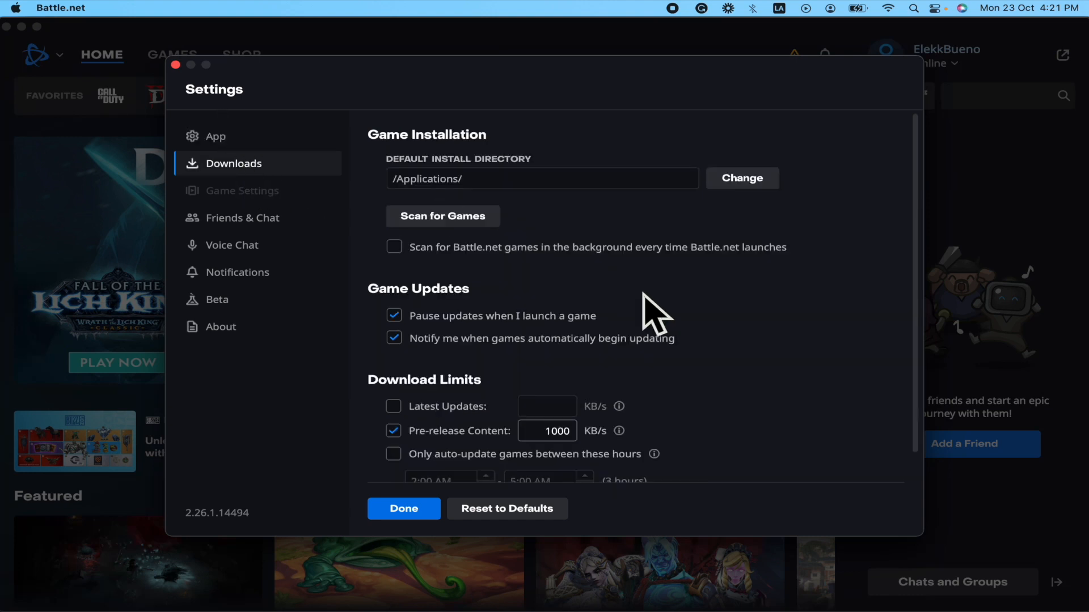
scroll(down, 3)
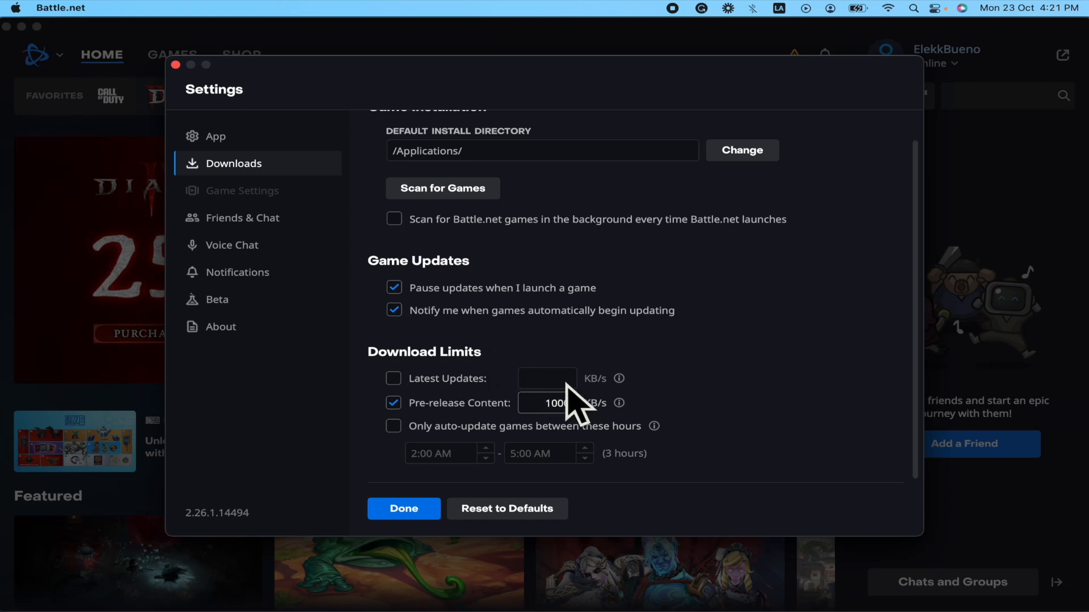
click(392, 378)
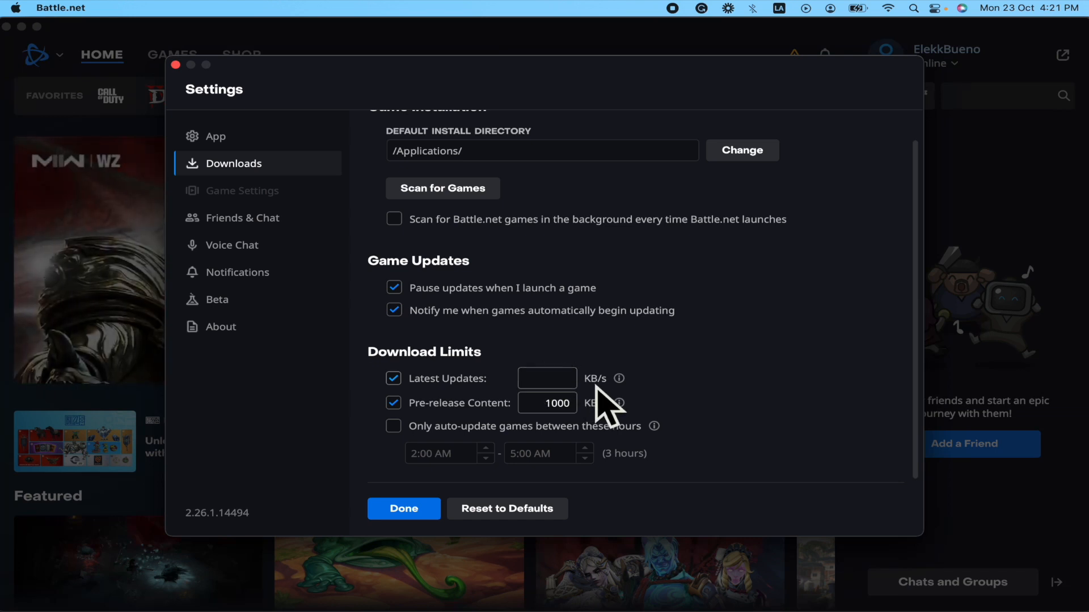
click(547, 378)
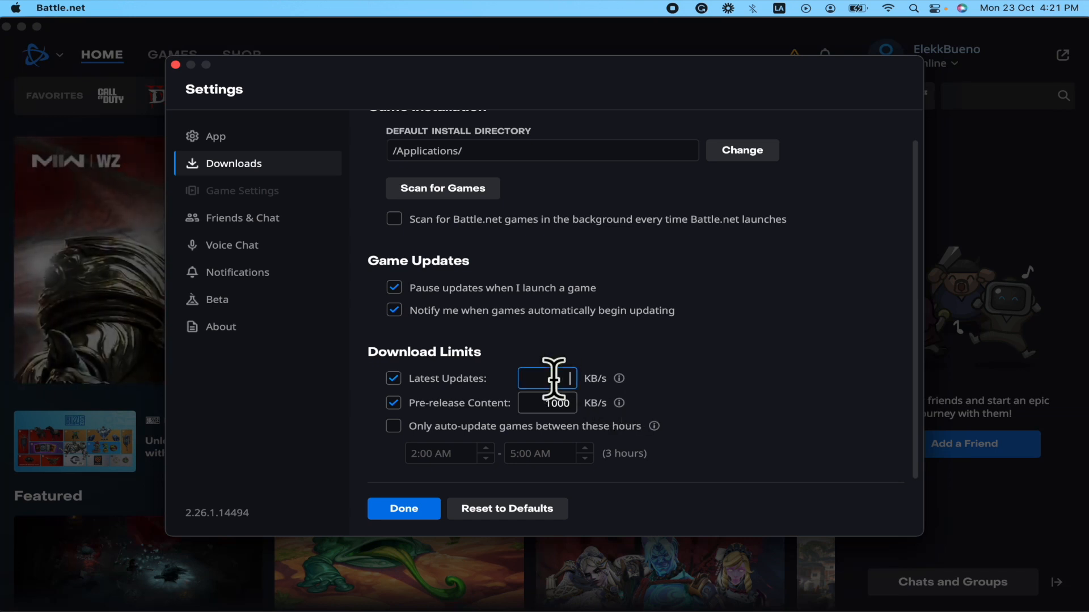
text(1000)
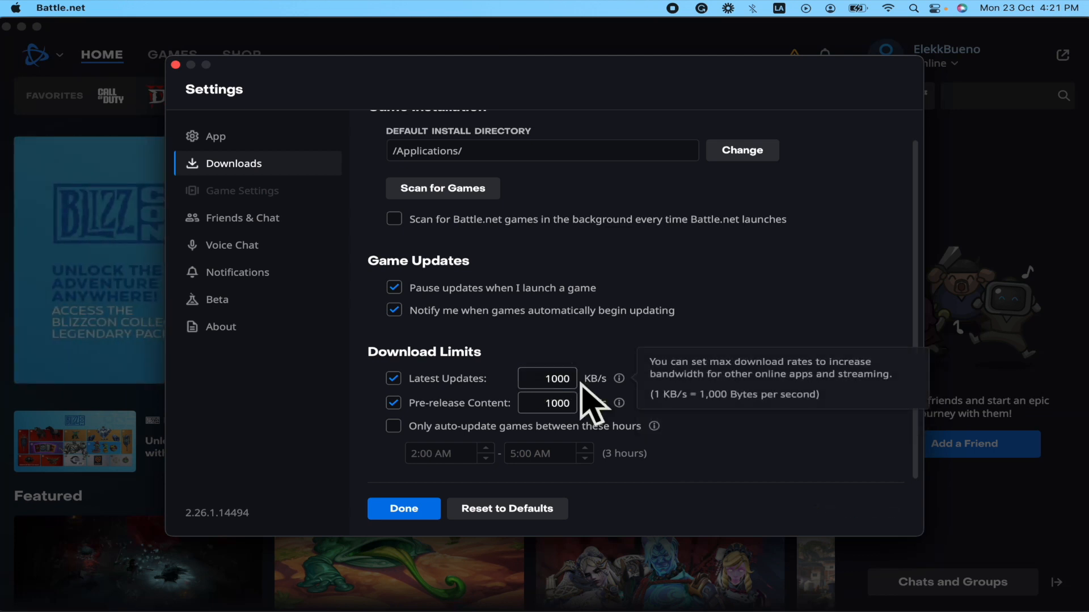
- Untick both the Latest Updates and Pre-release Content download limit checkboxes
click(393, 378)
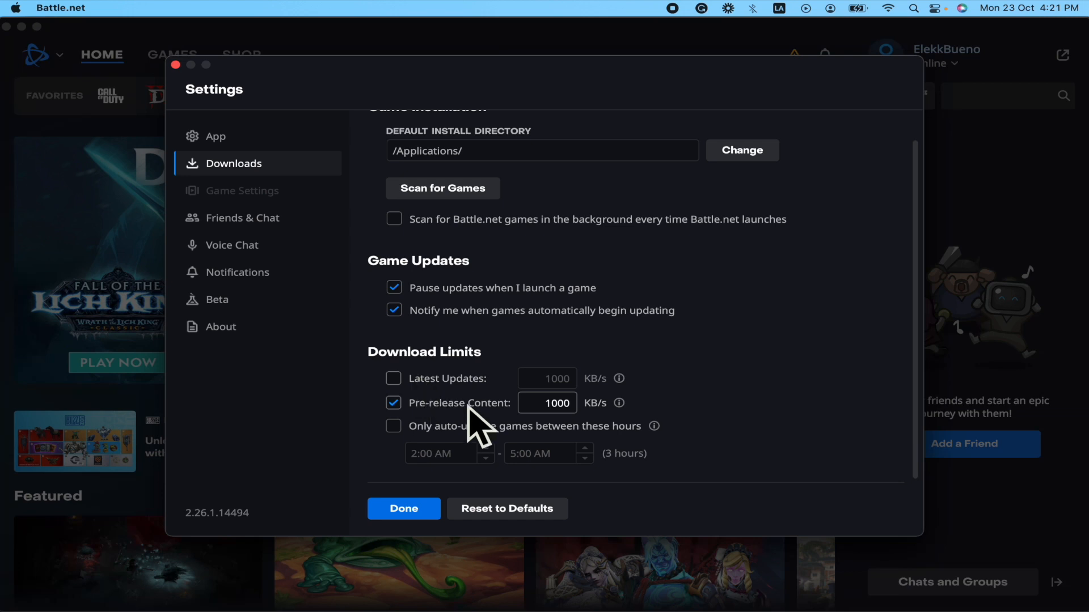
mouse_move(434, 431)
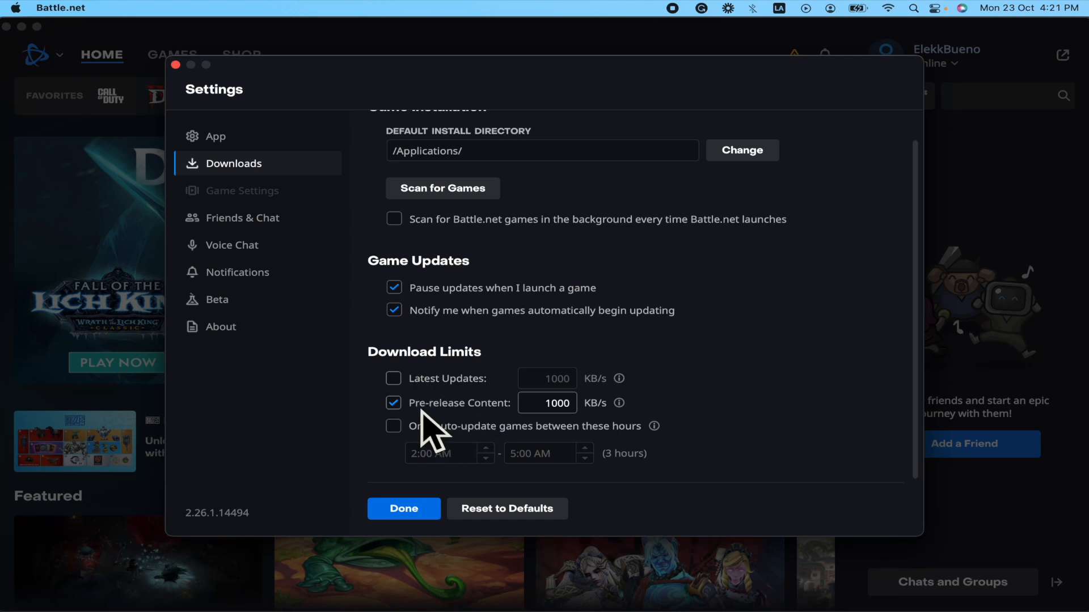
click(547, 403)
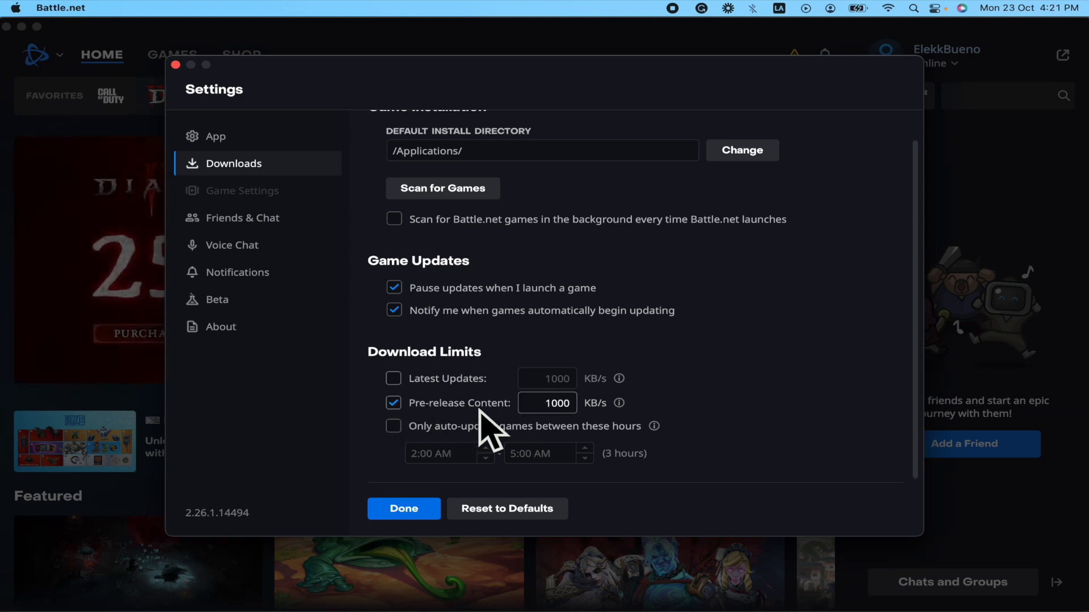
mouse_move(687, 414)
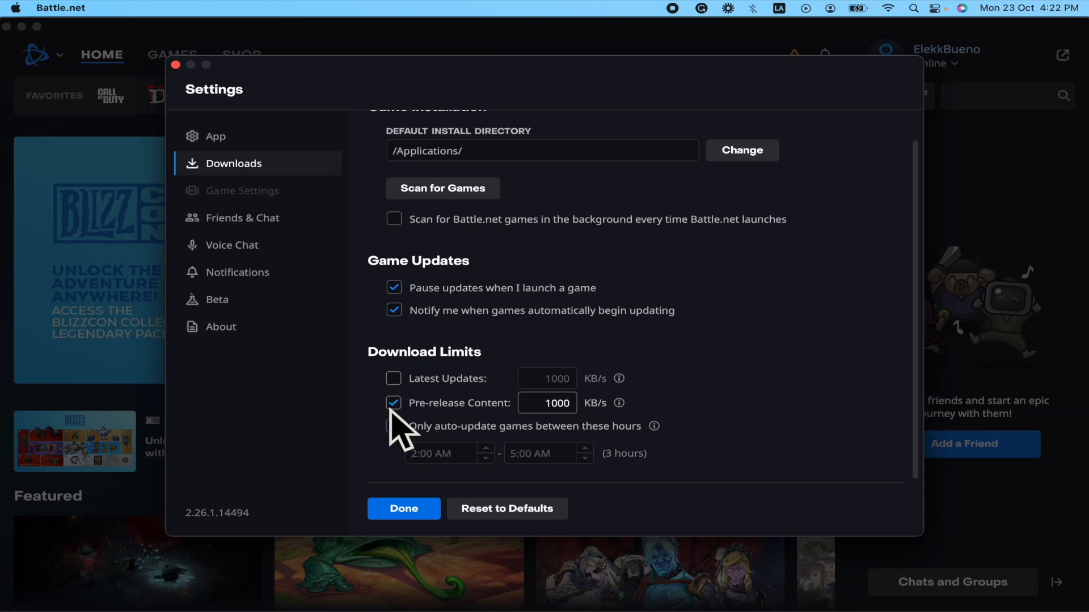
click(393, 403)
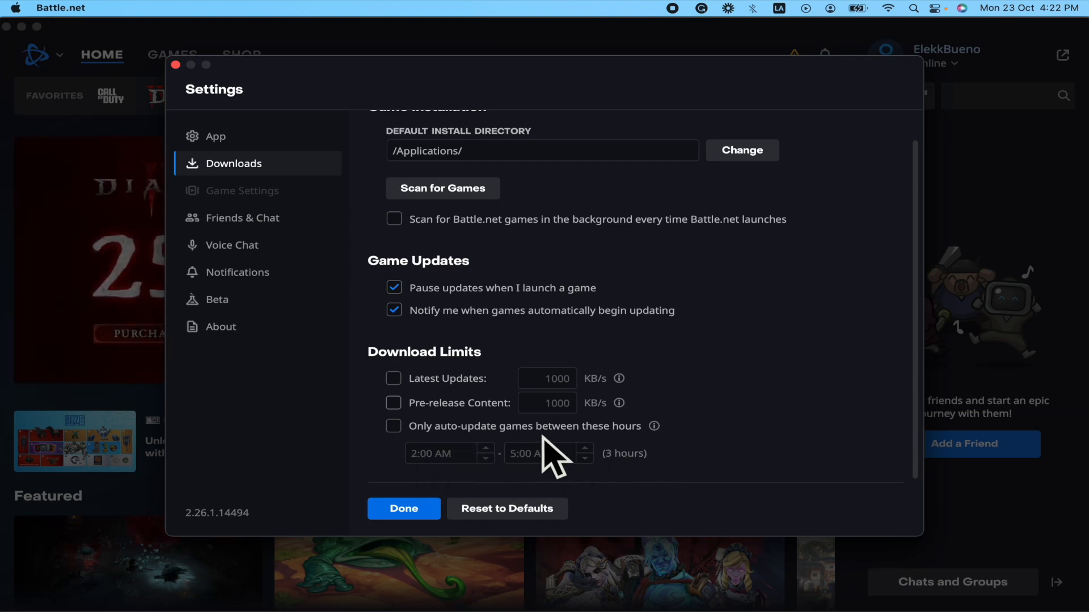
mouse_move(423, 437)
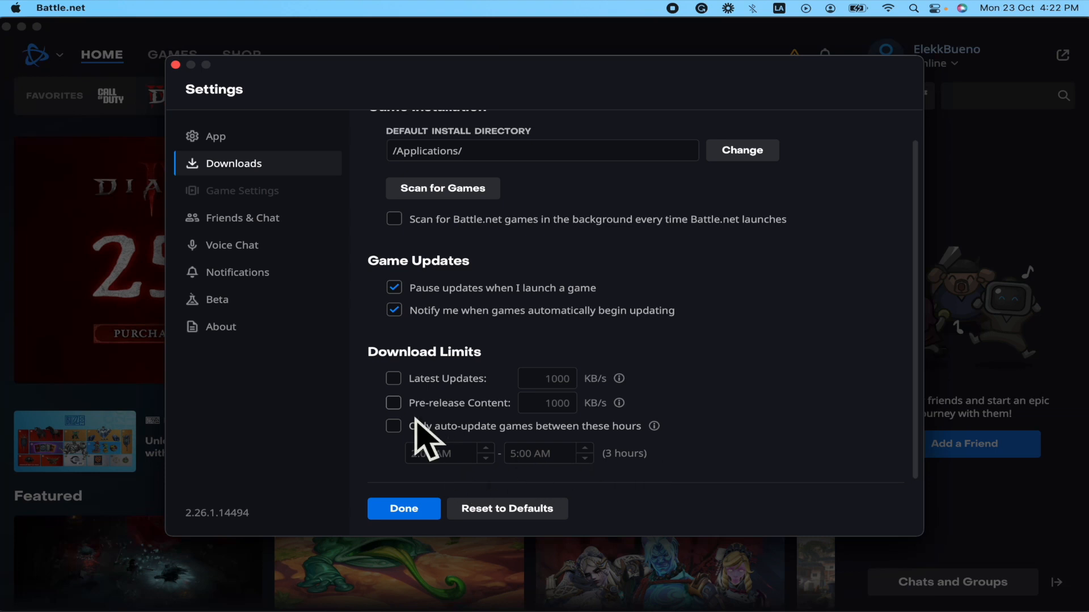
- Keep Pre-release Content limited at 1000 KB/s, Latest Updates unlimited, and click Done
click(393, 403)
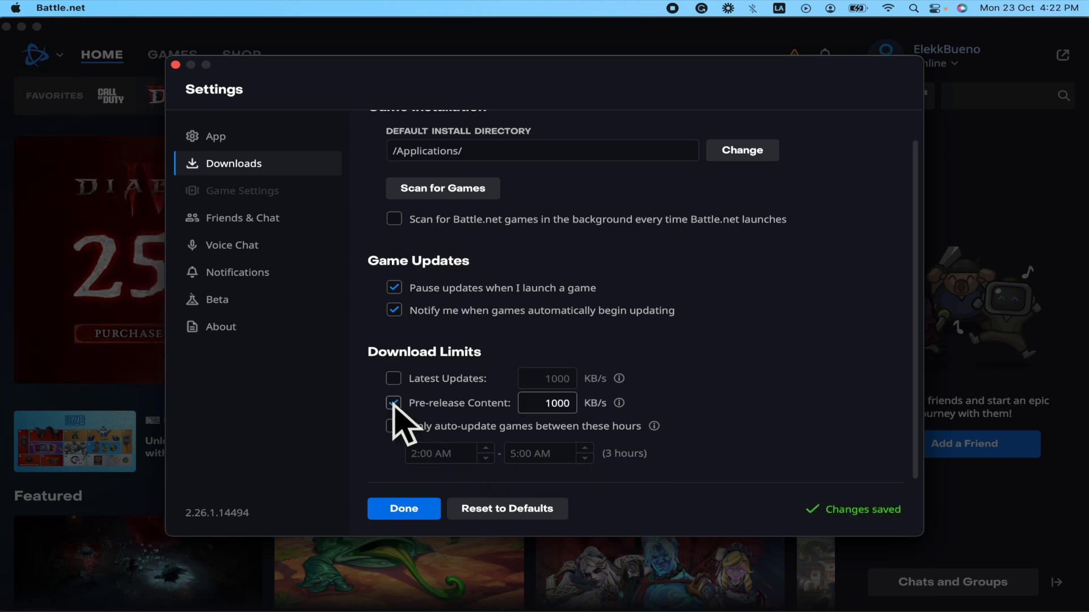
click(393, 403)
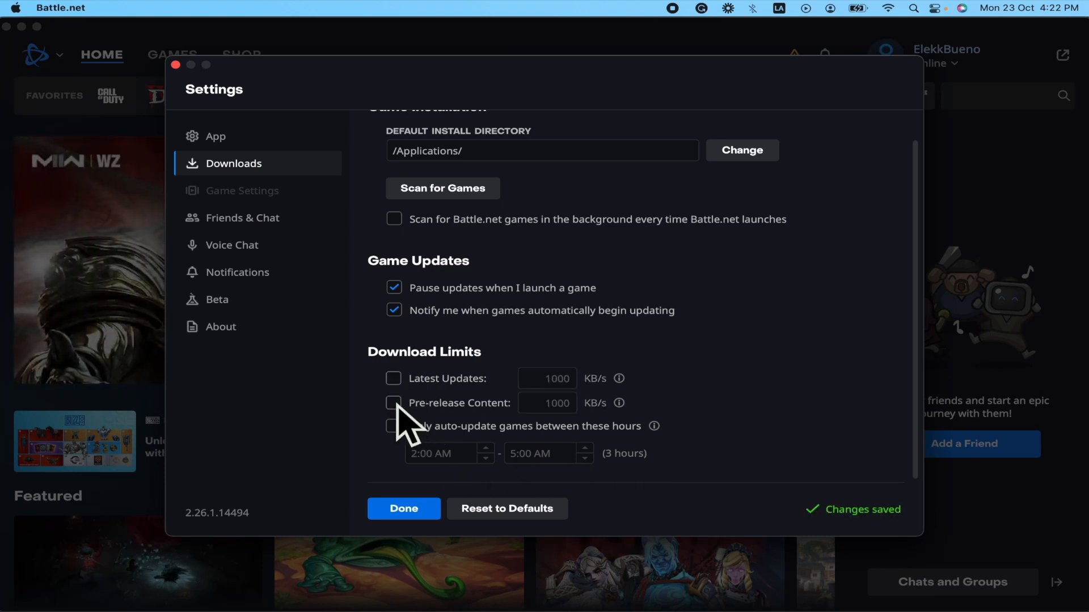
click(393, 403)
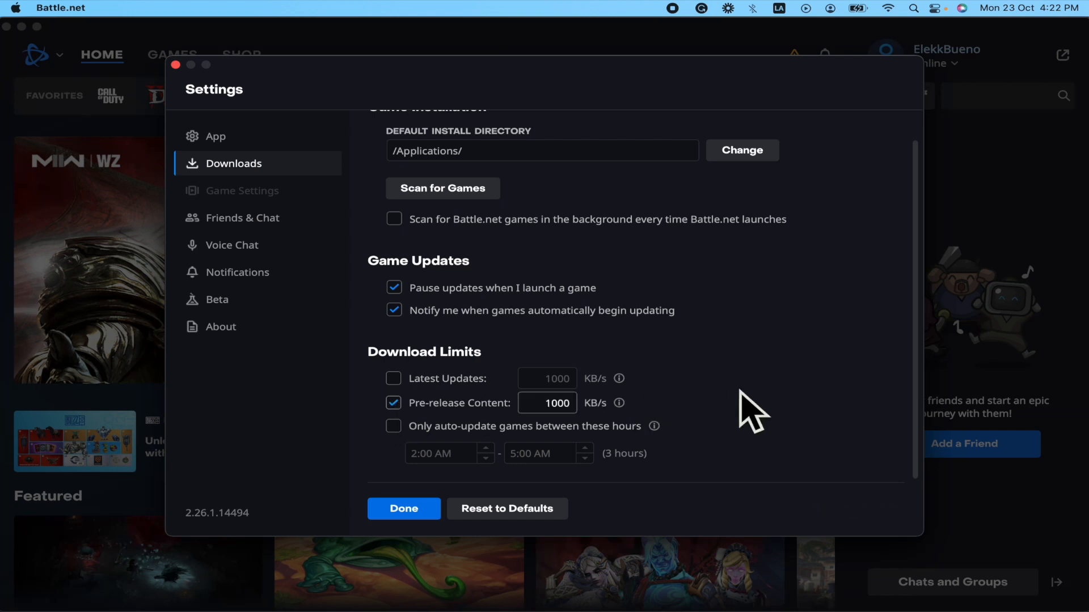
click(394, 403)
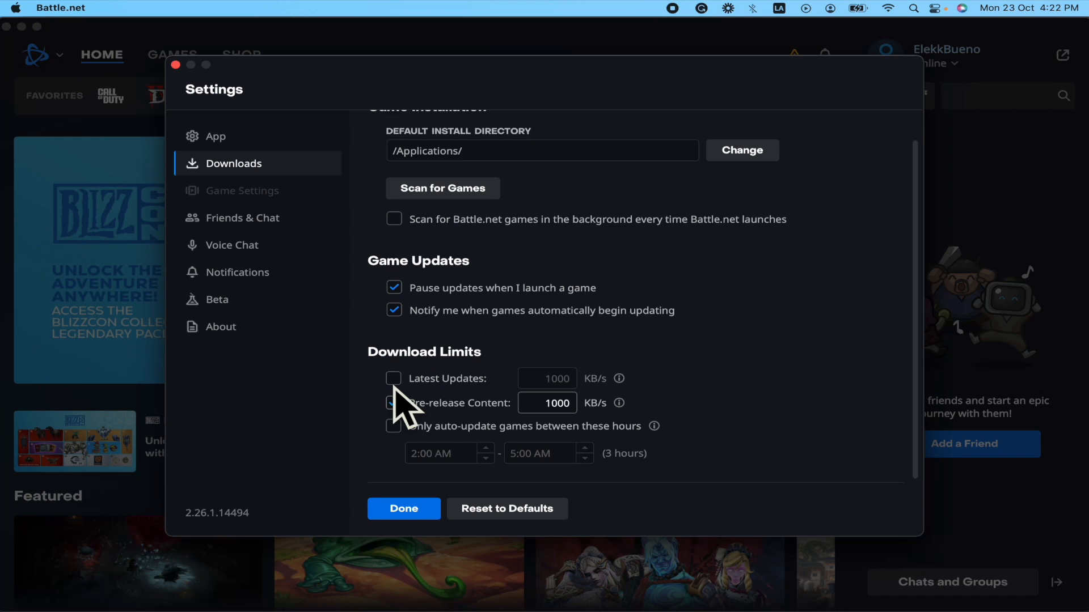
click(393, 378)
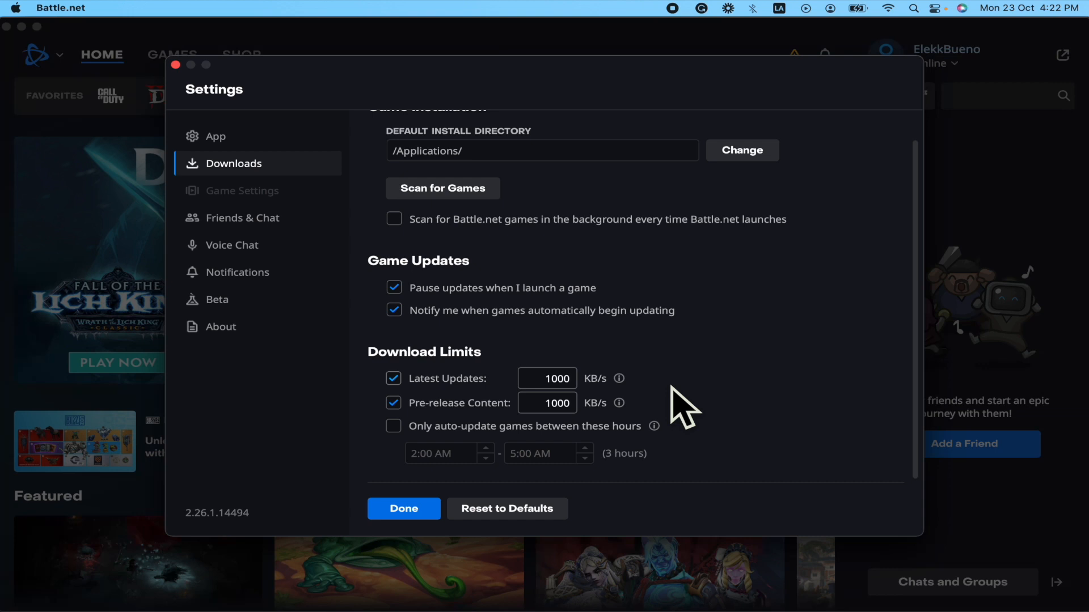
click(393, 378)
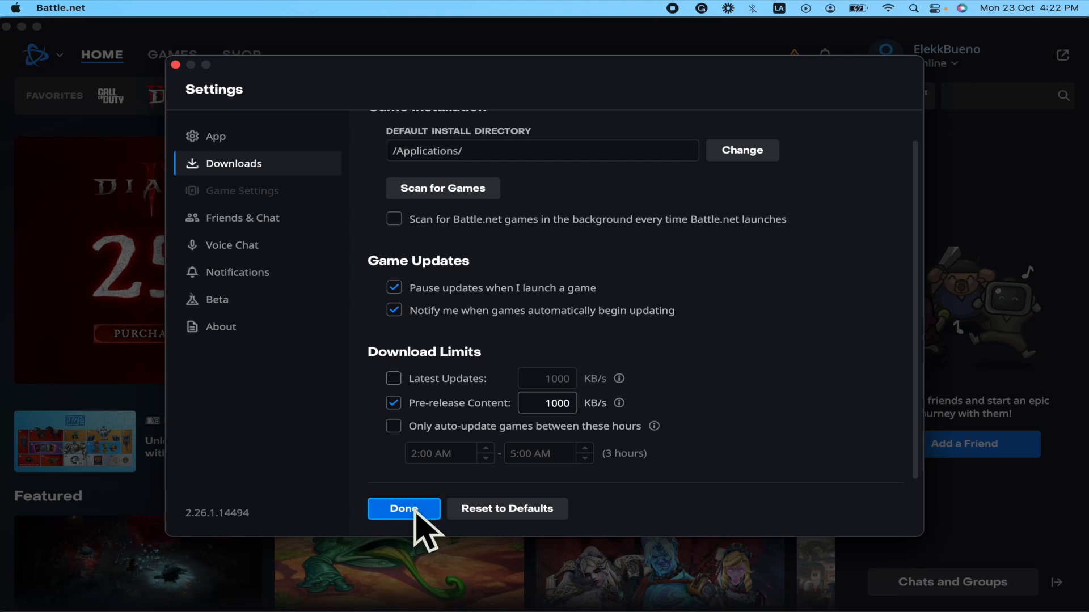
click(403, 508)
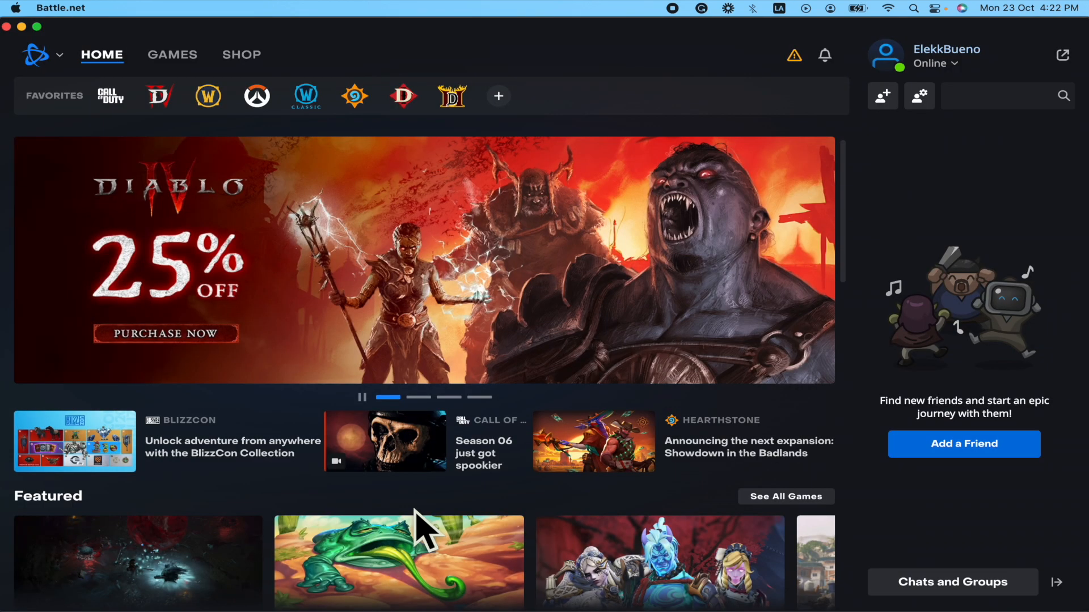